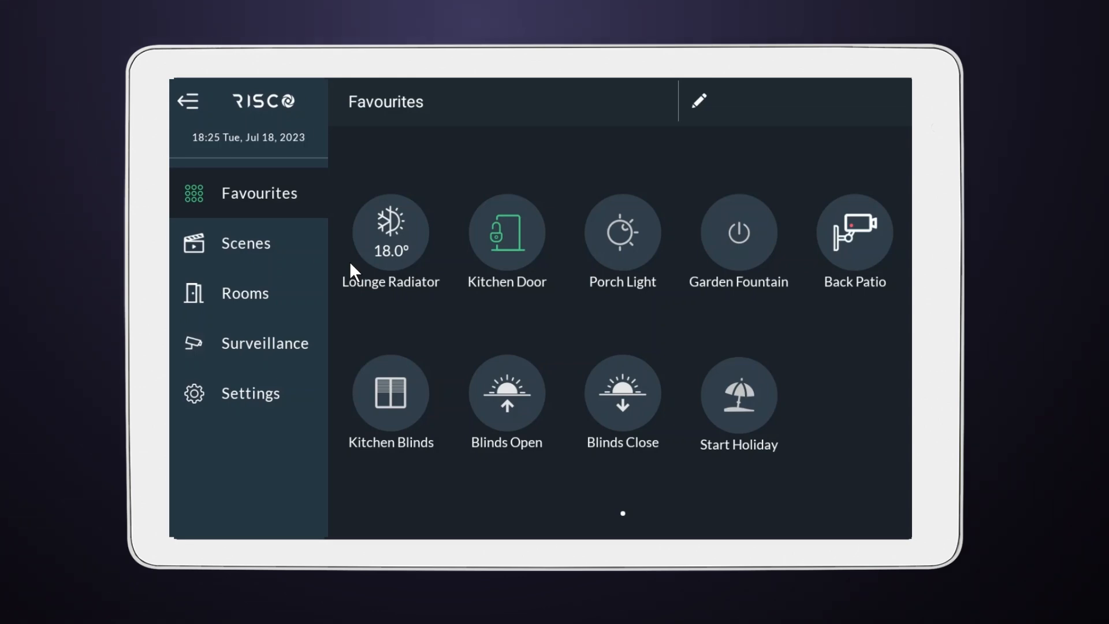
Step: Show the Rules list under System Settings with the existing automation rules
click(250, 394)
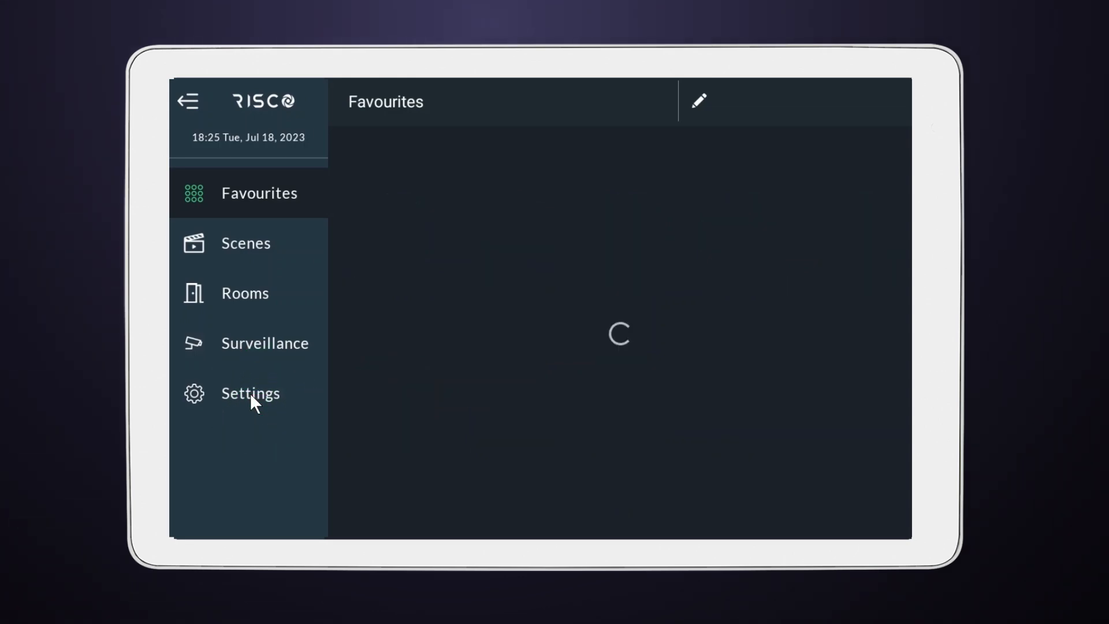
click(249, 393)
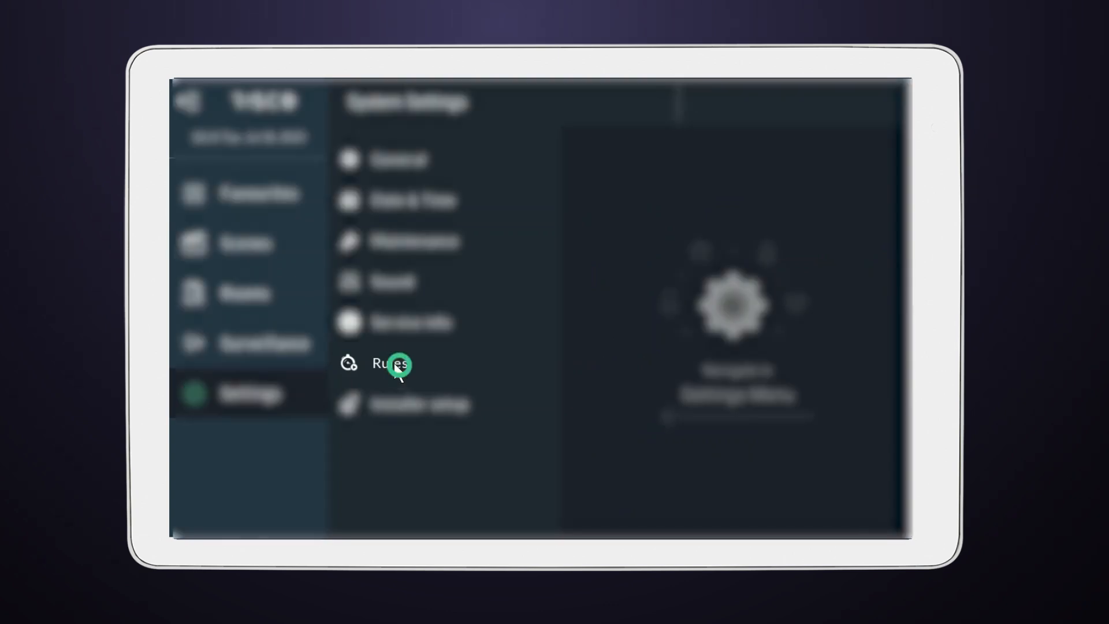
click(391, 364)
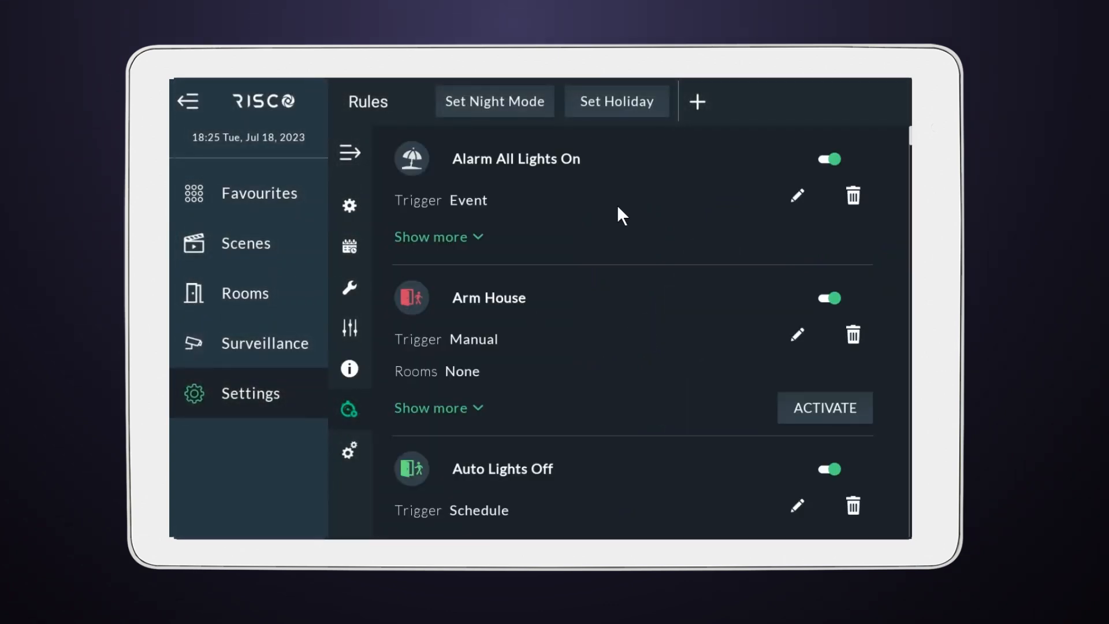
mouse_move(696, 103)
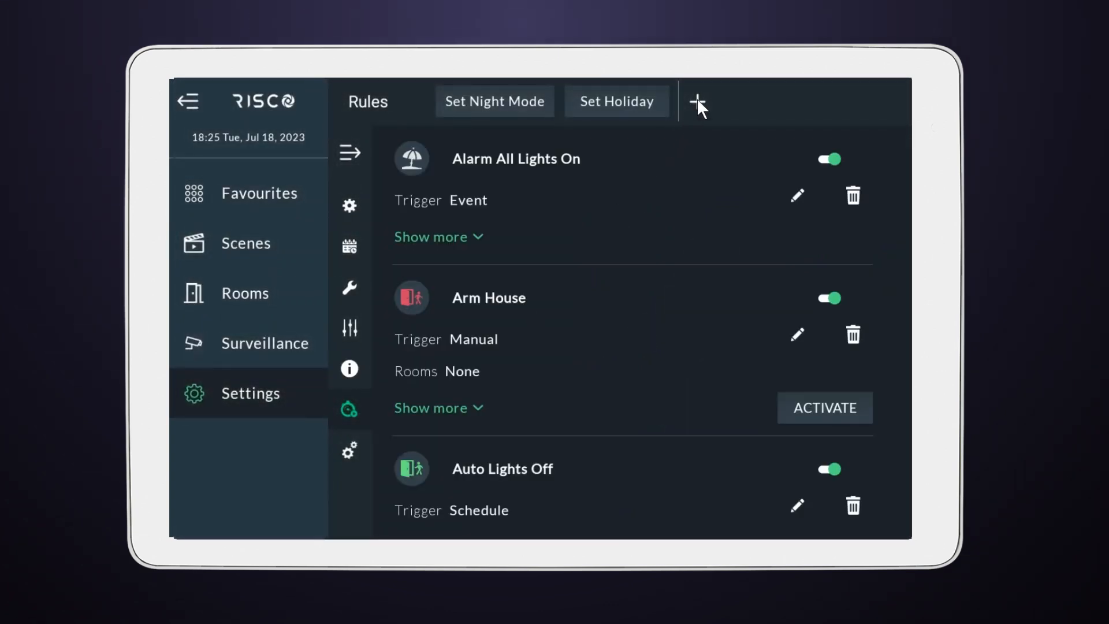
Step: Create a new rule and name it '-TV-'
click(699, 104)
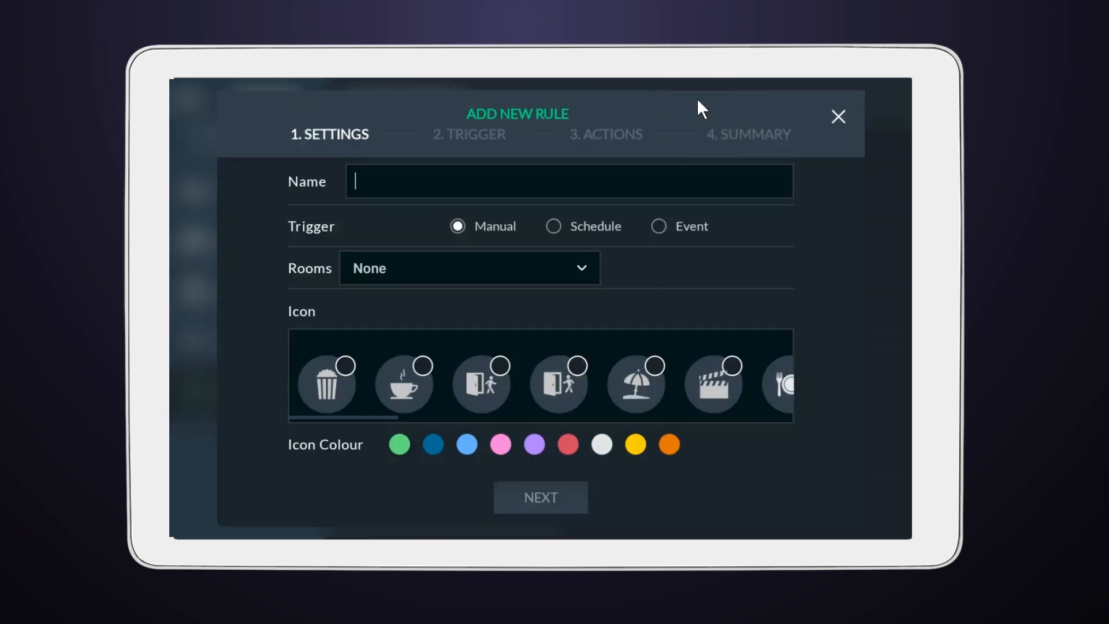
click(495, 181)
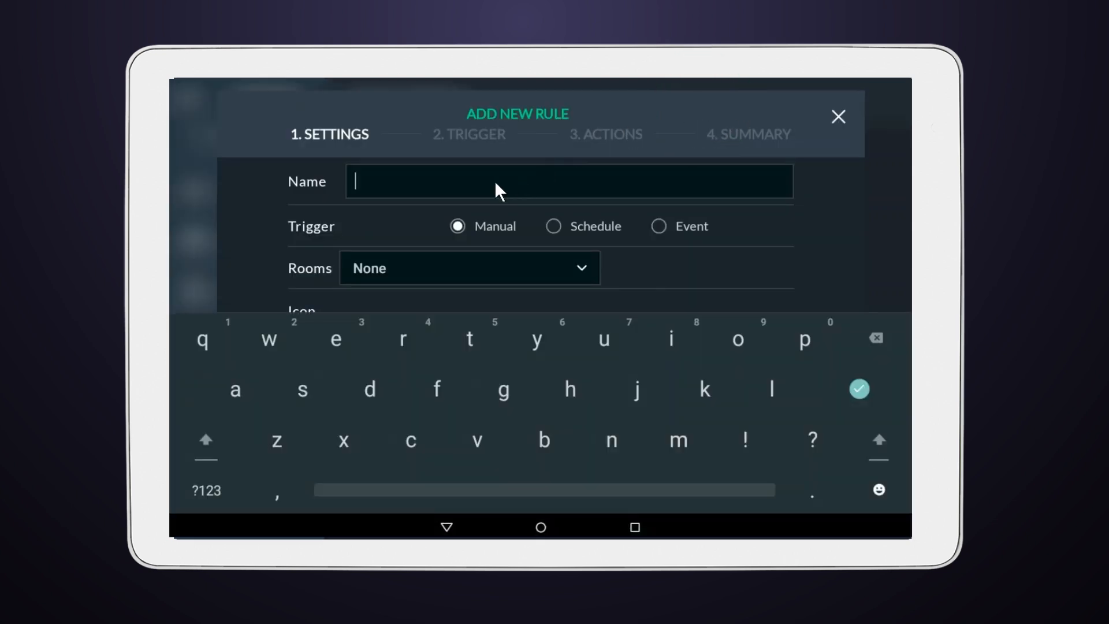
text(-TV-)
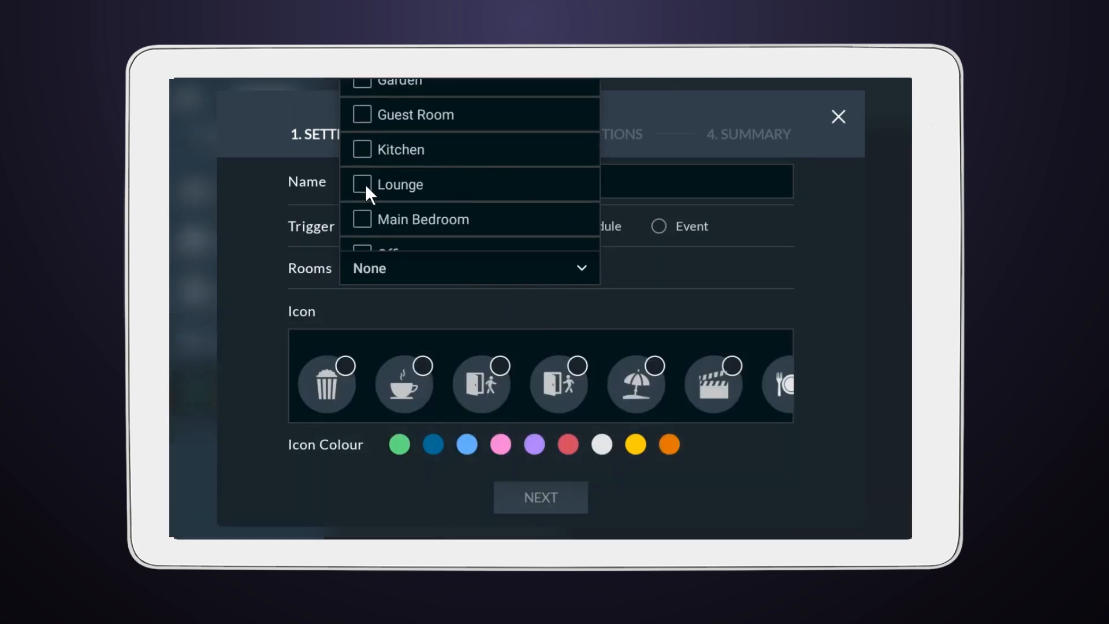
Step: Assign the rule to the Lounge with the popcorn icon in yellow
click(400, 185)
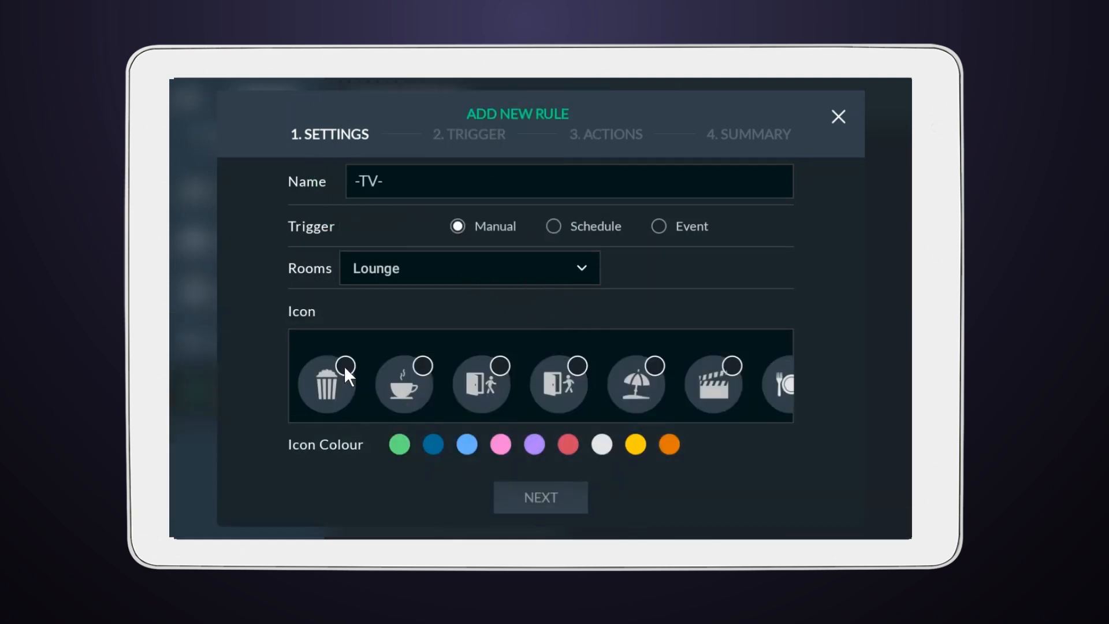
click(346, 367)
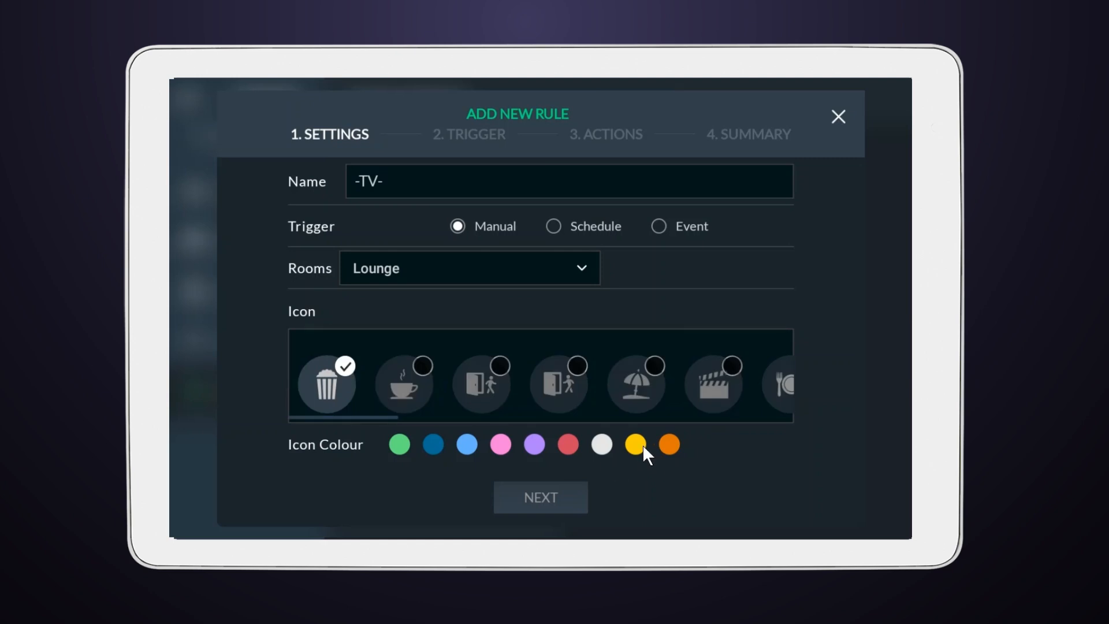
click(541, 497)
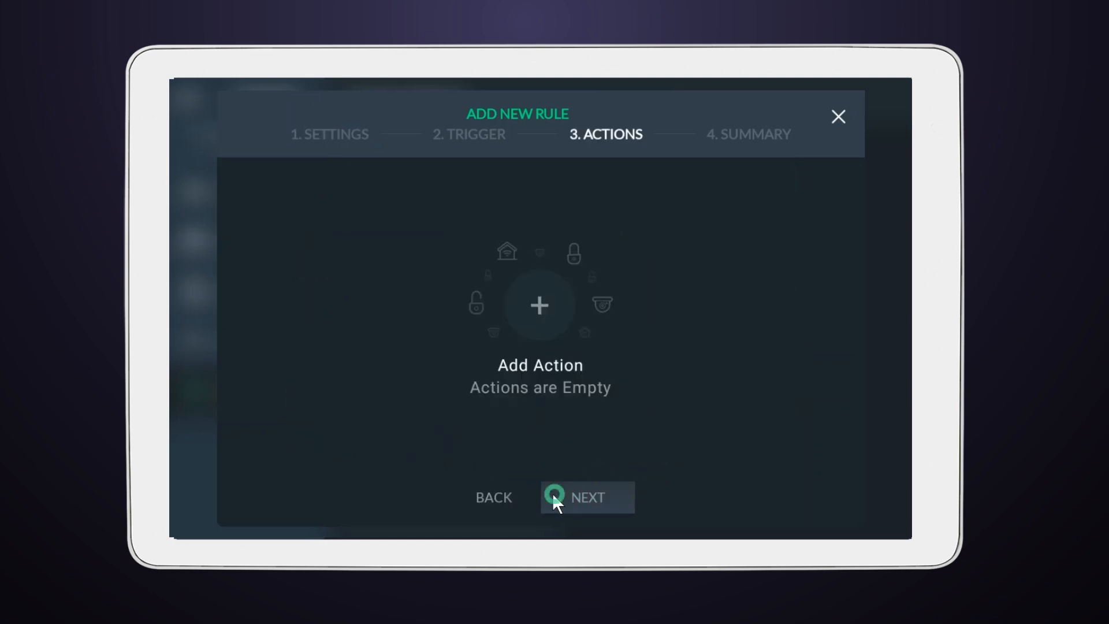
mouse_move(548, 346)
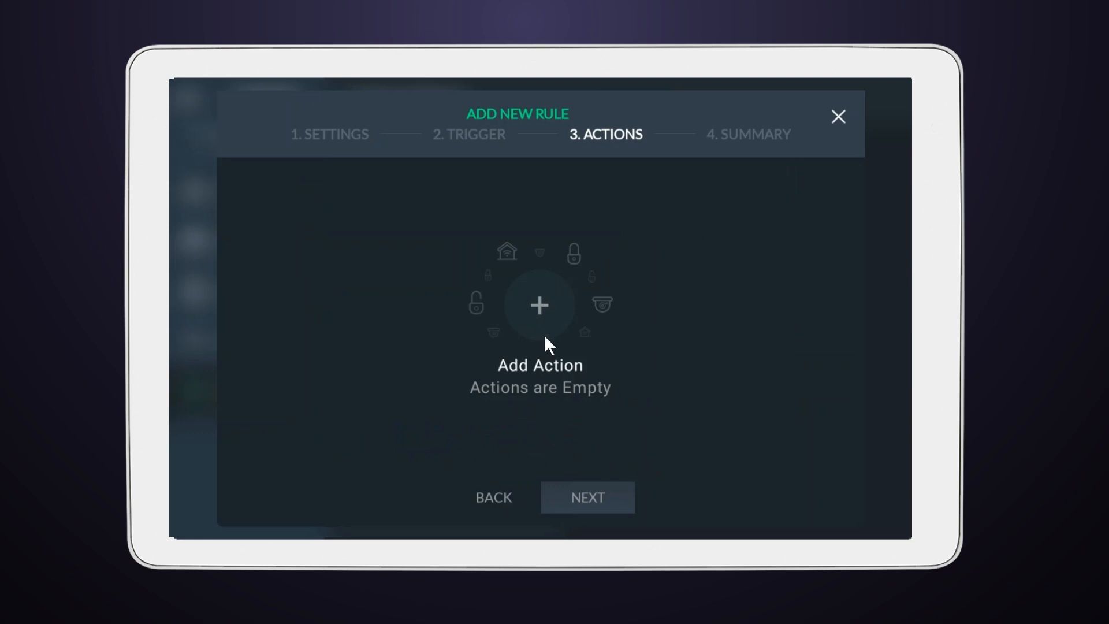
Step: Begin adding an action to '-TV-' and reach the Select Action Type choice
click(539, 305)
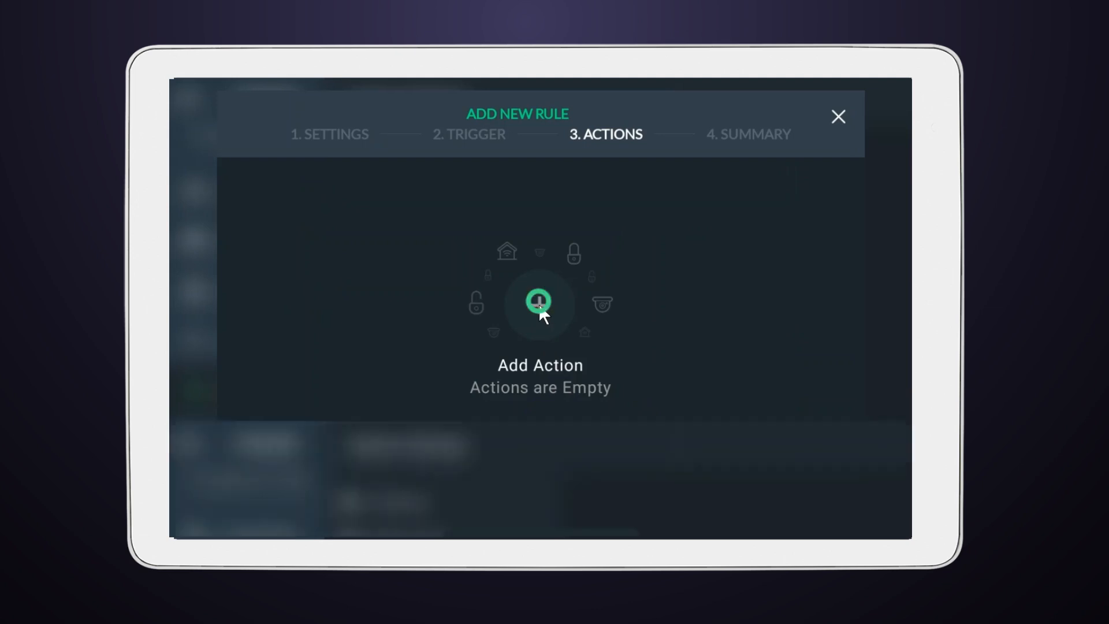
click(539, 302)
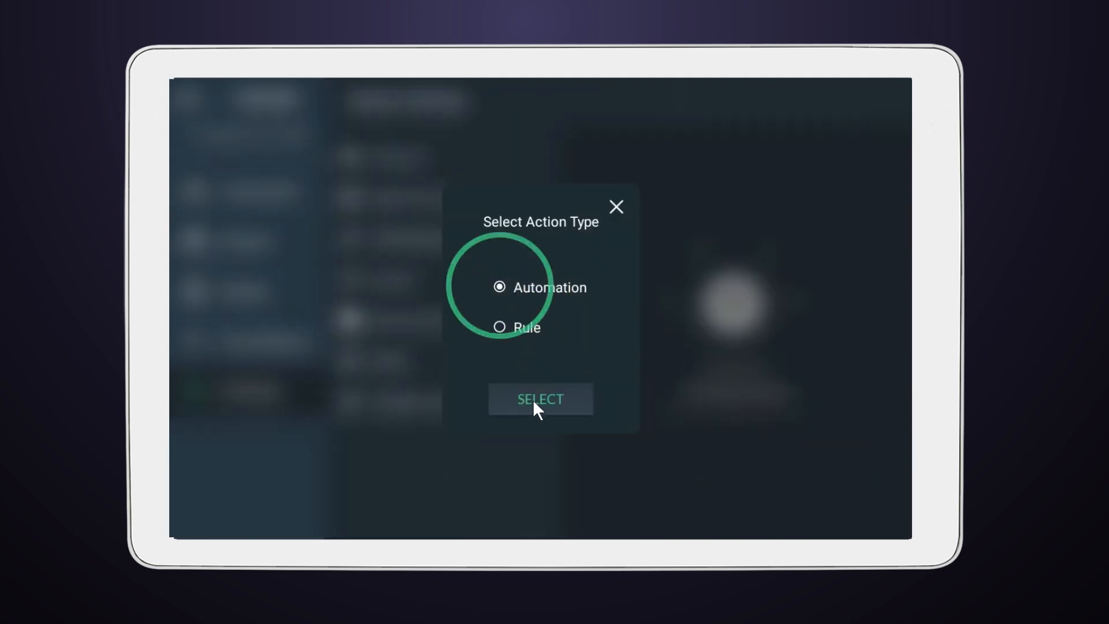
Step: Add an Automation action turning on Lounge Left Light at 41% brightness
click(539, 399)
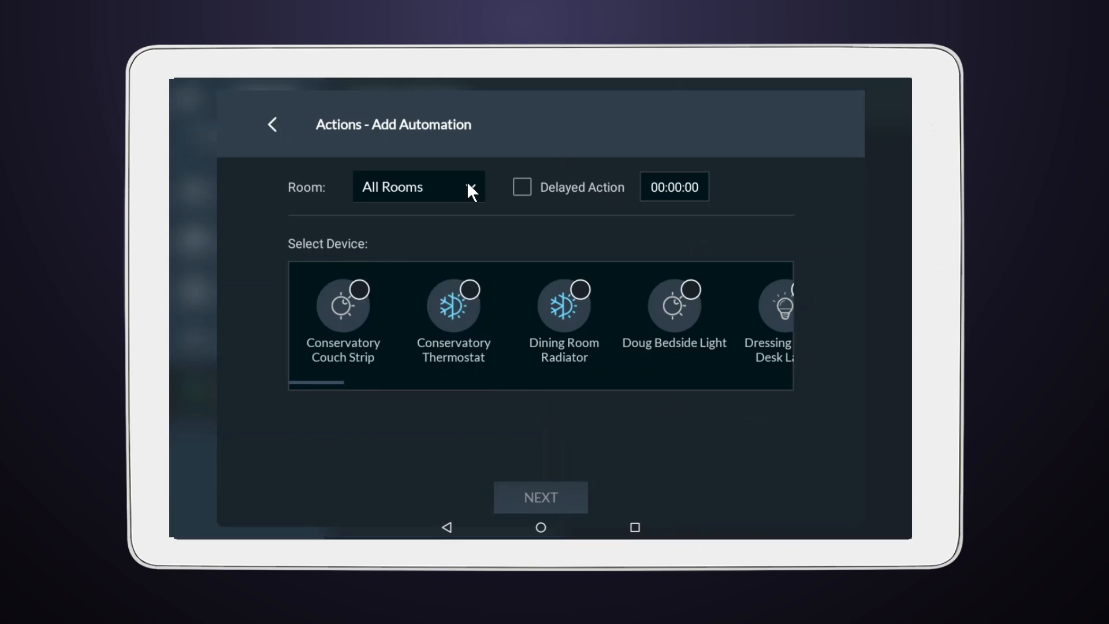
click(417, 186)
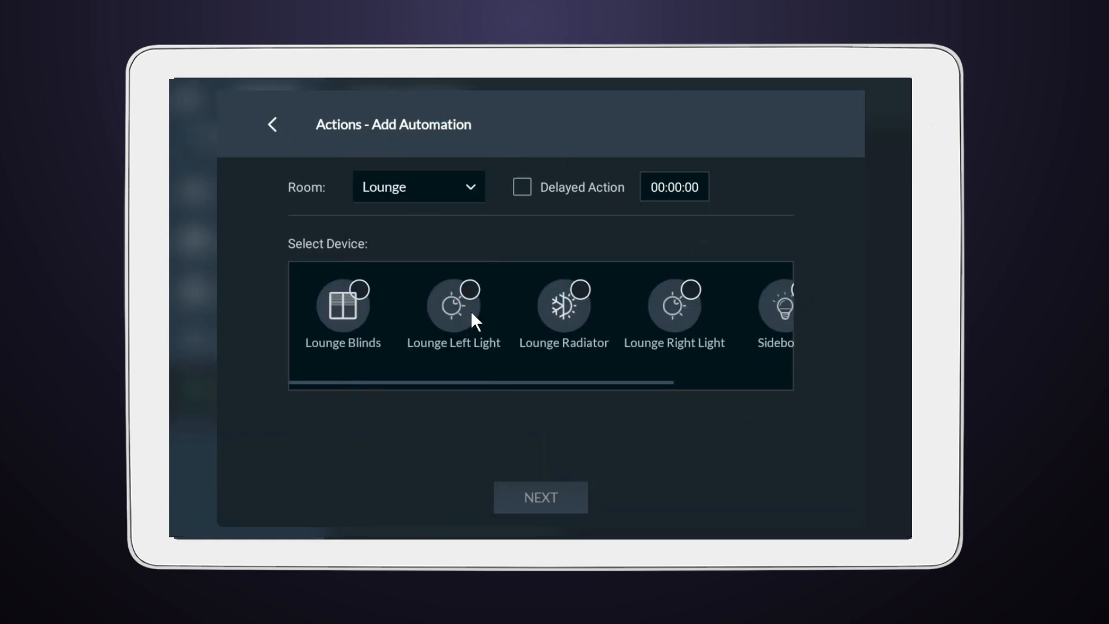
click(453, 305)
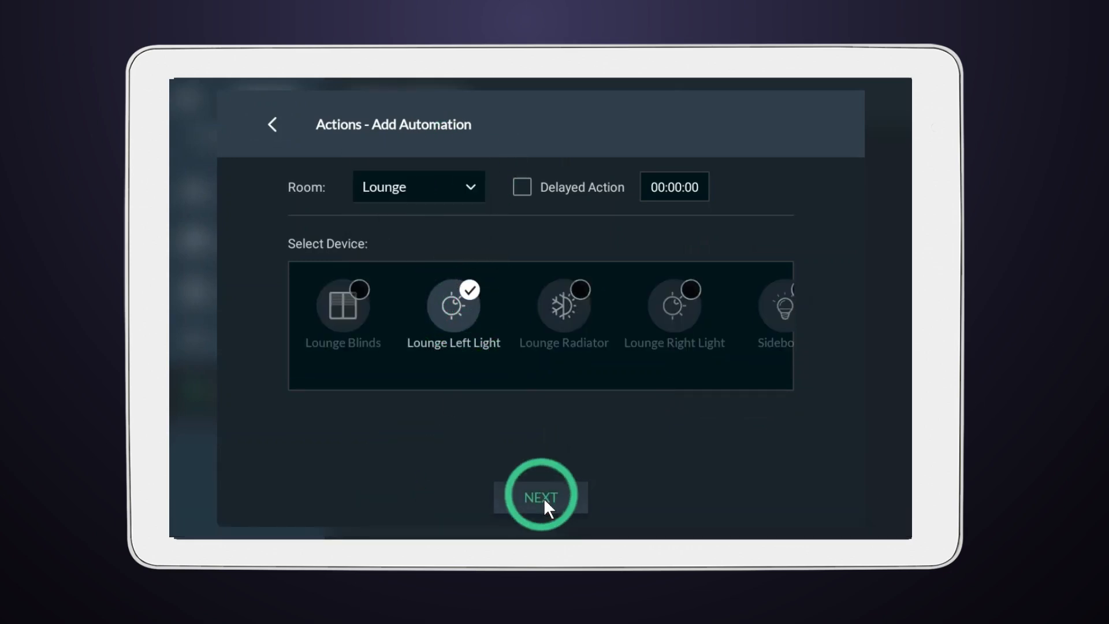
click(541, 495)
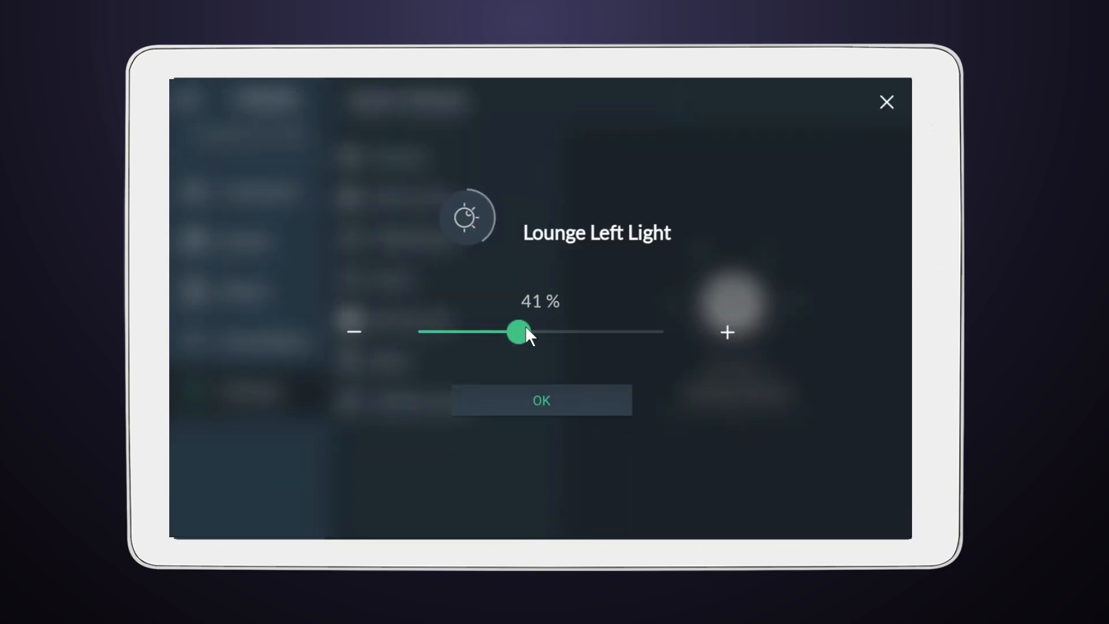
click(541, 400)
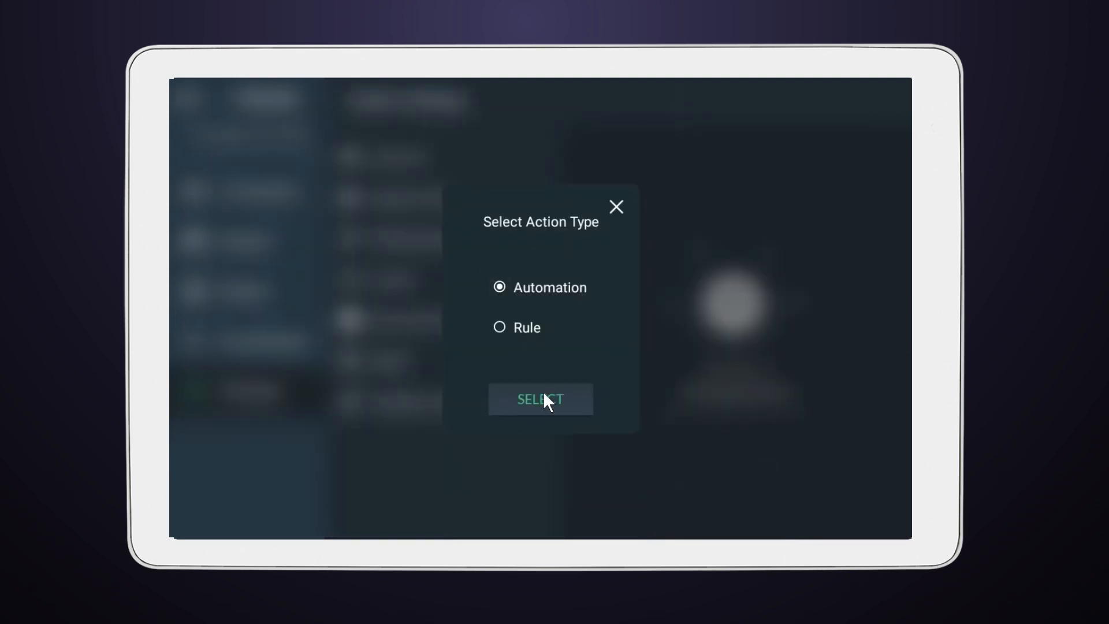
Step: Add Lounge Right Light at 49% as a second action and reach the rule summary
click(539, 399)
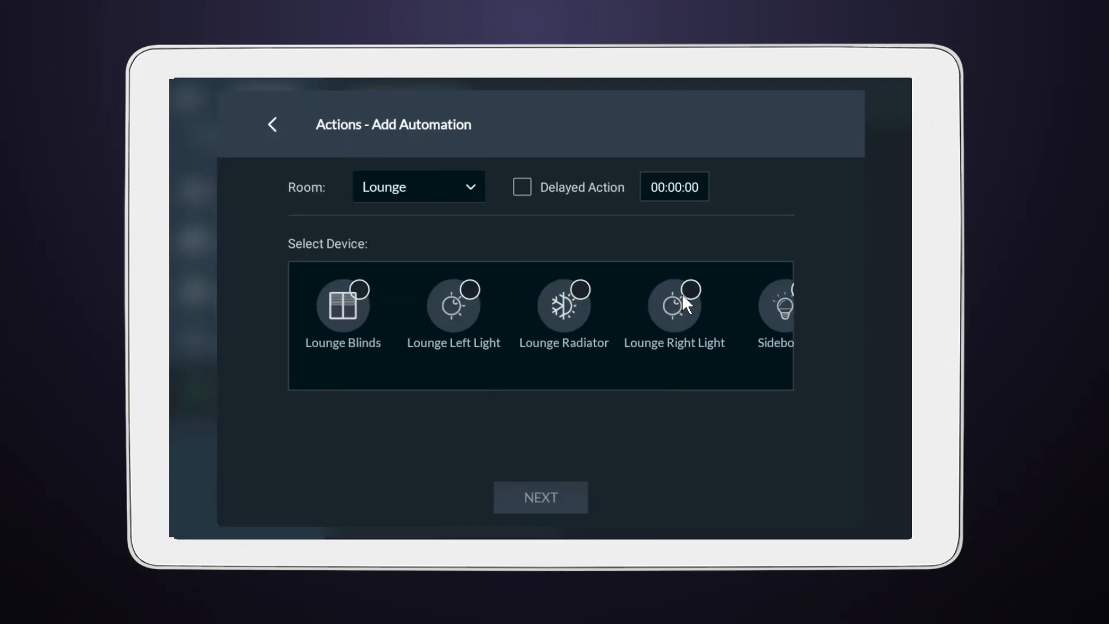
click(674, 305)
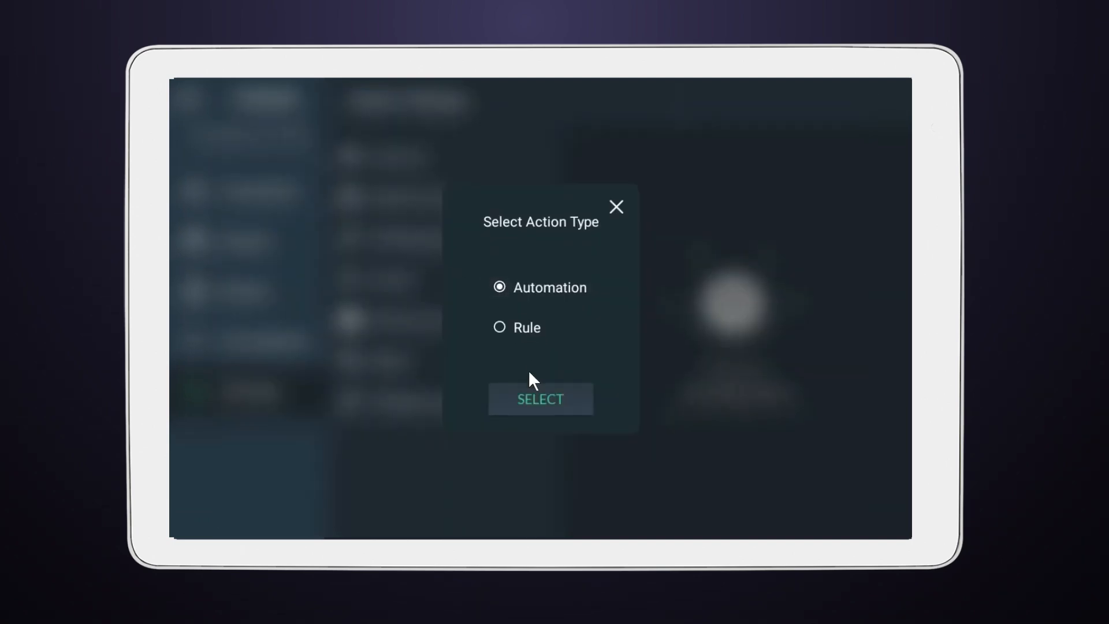
click(541, 399)
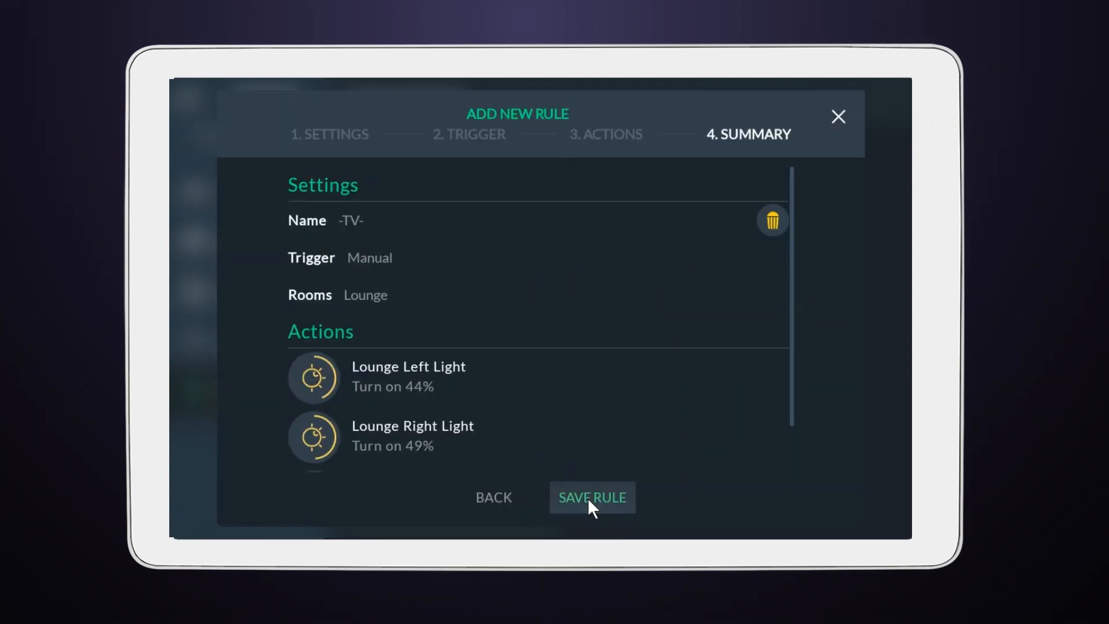
click(592, 498)
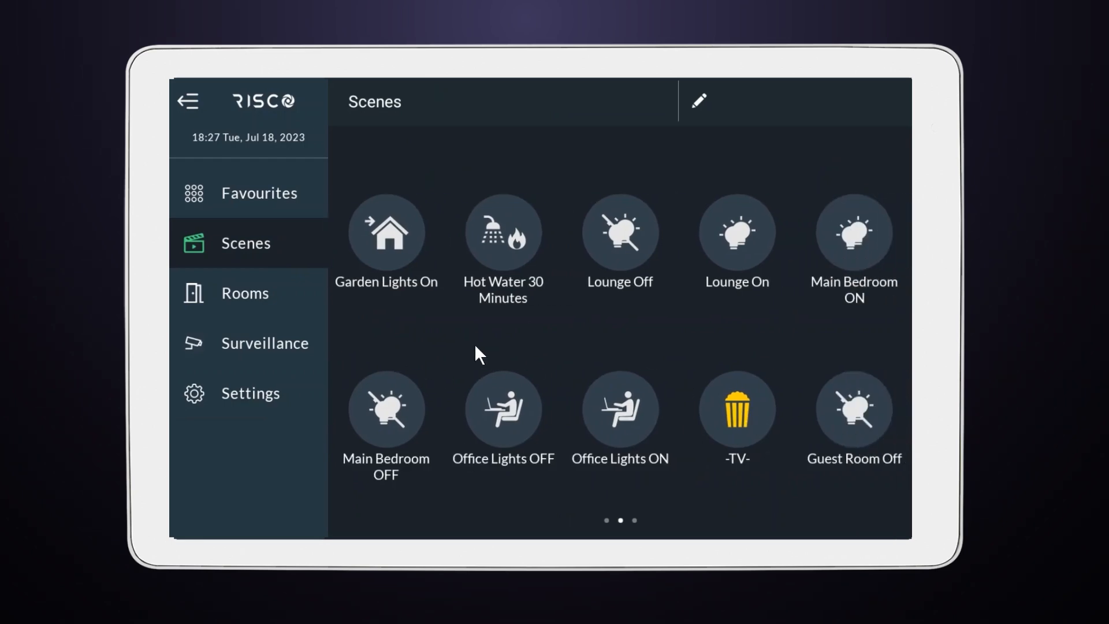
mouse_move(704, 110)
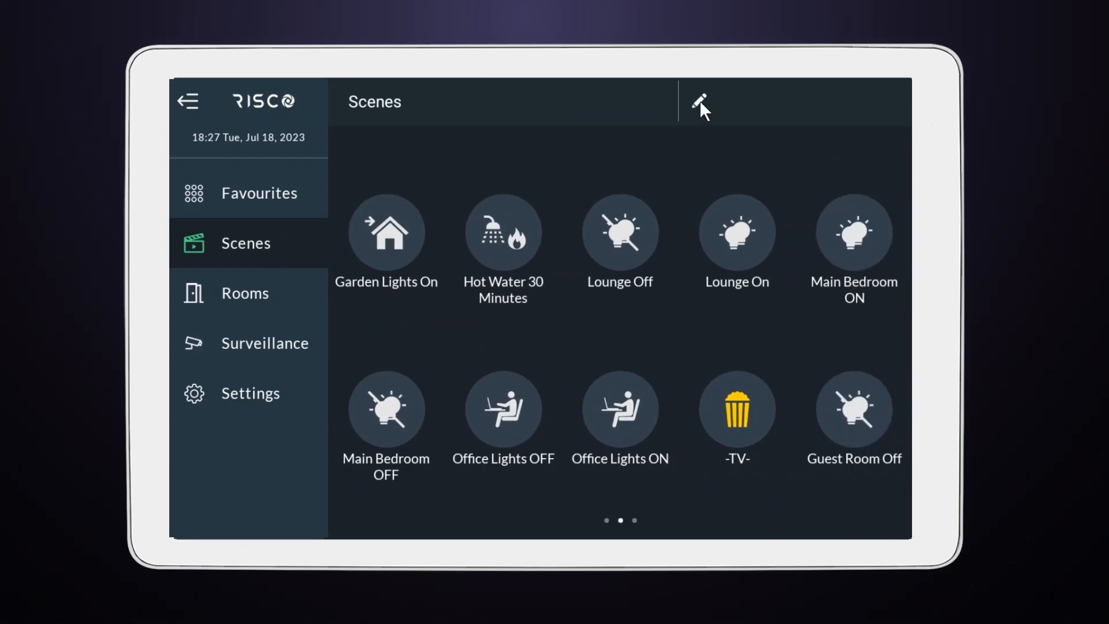
Step: Run the '-TV-' rule from the Lounge room screen, confirming Rule Activated
click(244, 293)
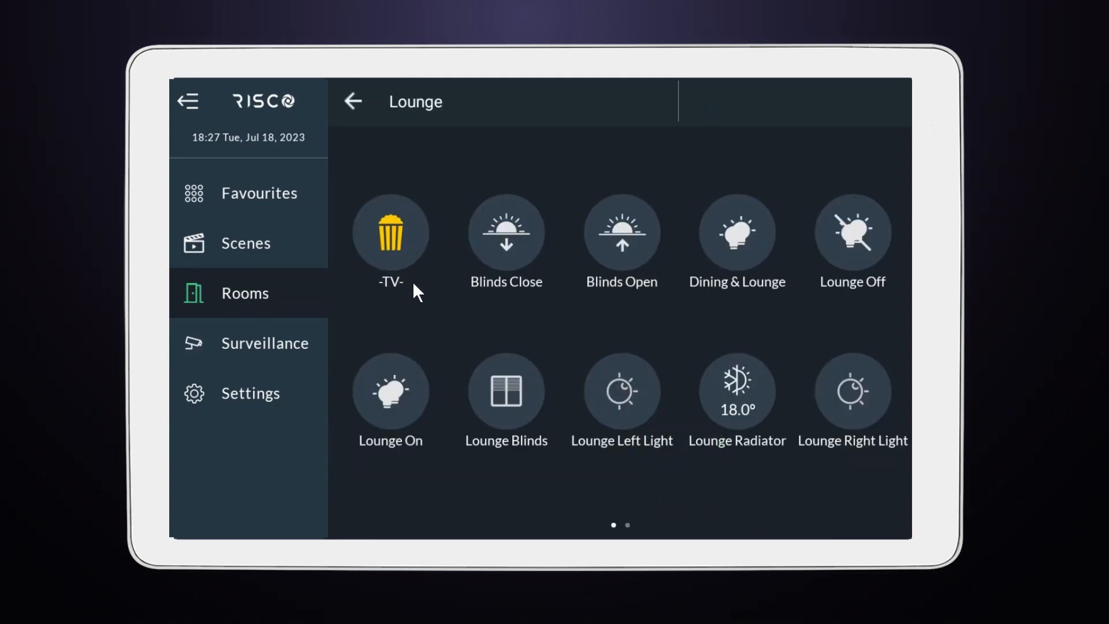
click(390, 232)
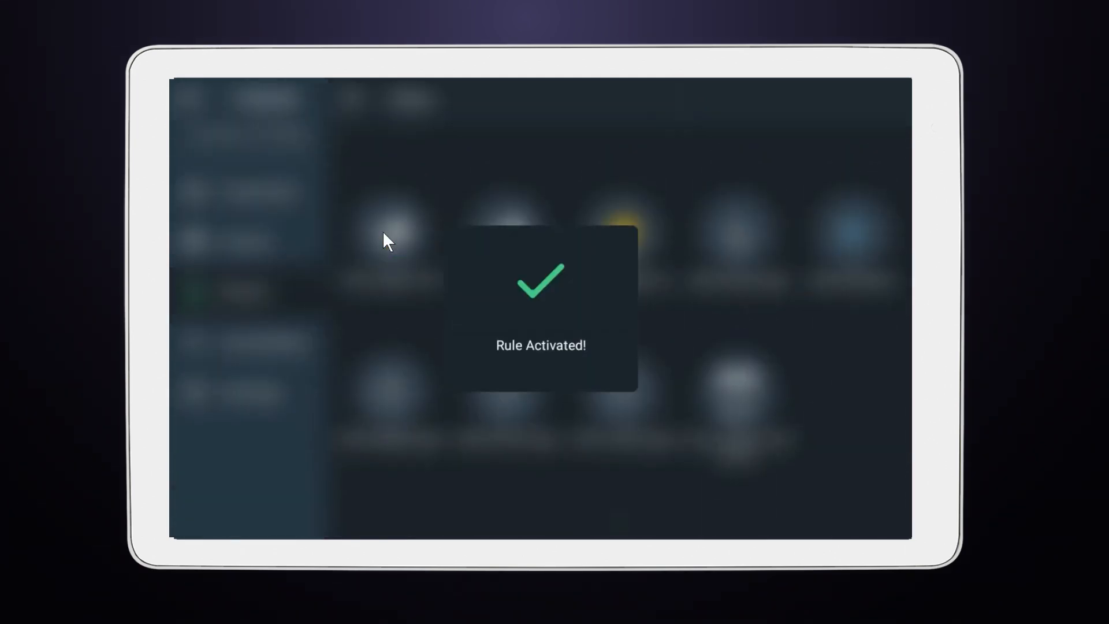